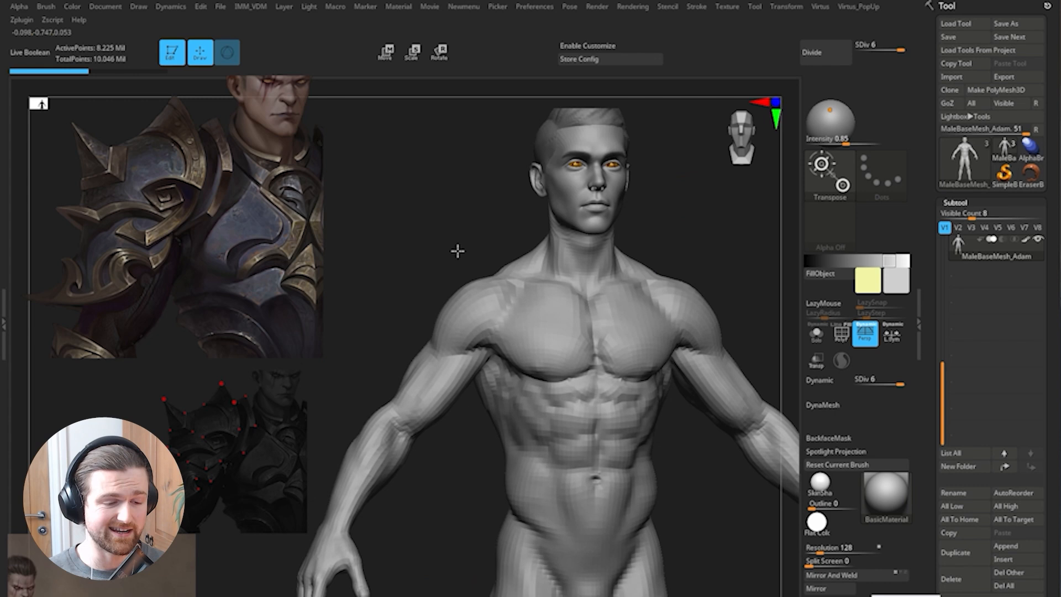
Move the appended Sphere3D over the figure's right shoulder as the pauldron base.
{"action": "left_click_drag", "start_coordinate": [457, 251], "coordinate": [204, 227]}
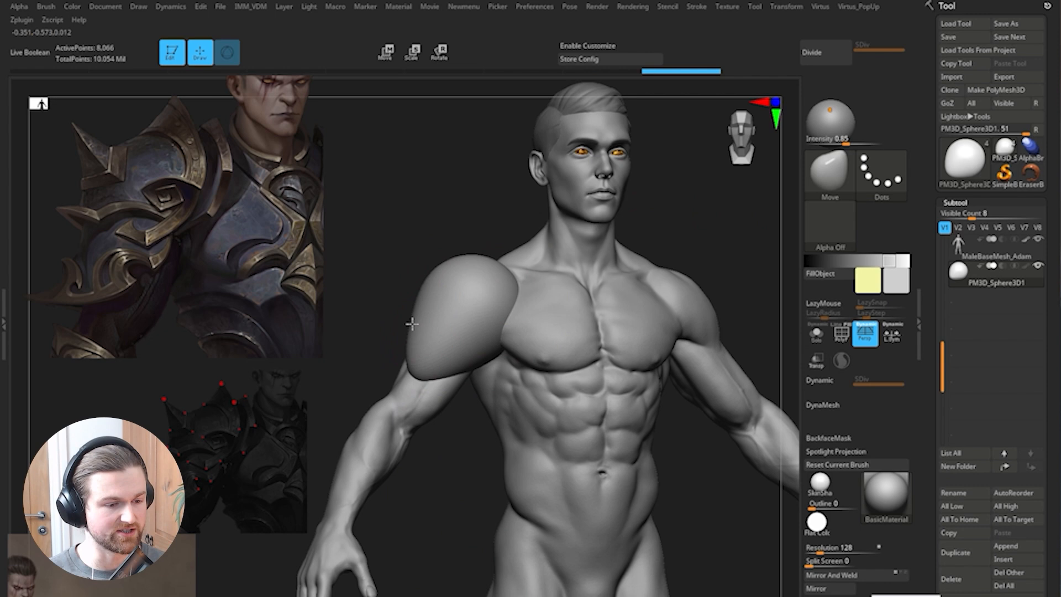
{"action": "left_click", "coordinate": [411, 52]}
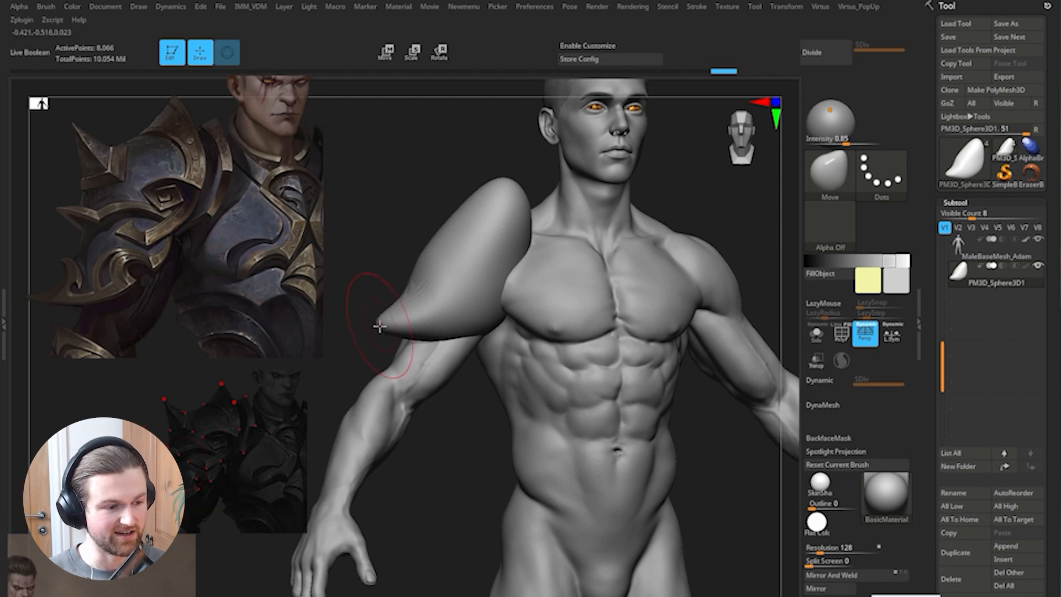
{"action": "mouse_move", "coordinate": [559, 337]}
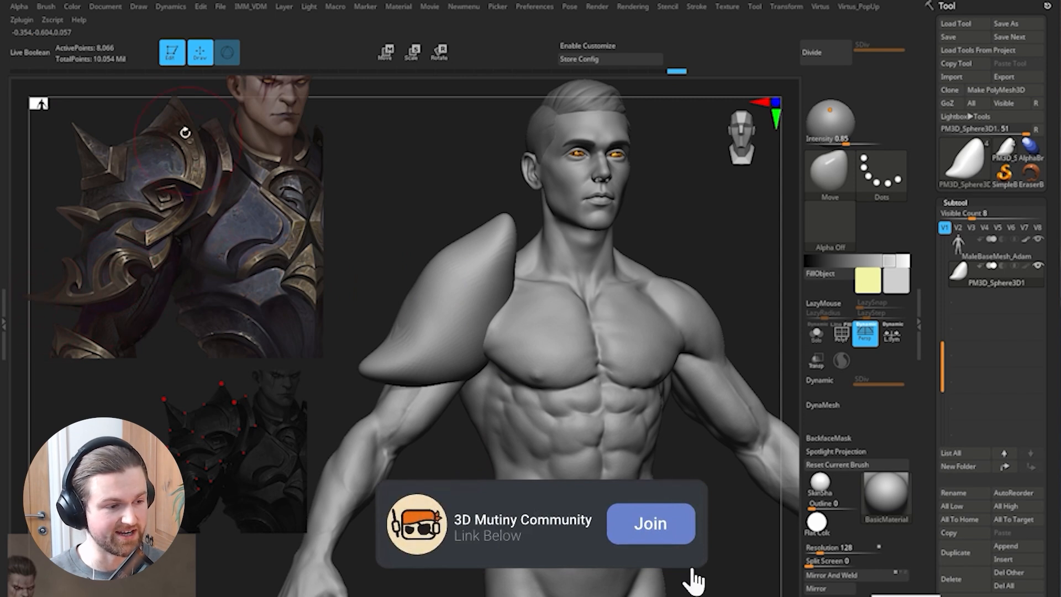
{"action": "left_click", "coordinate": [649, 524]}
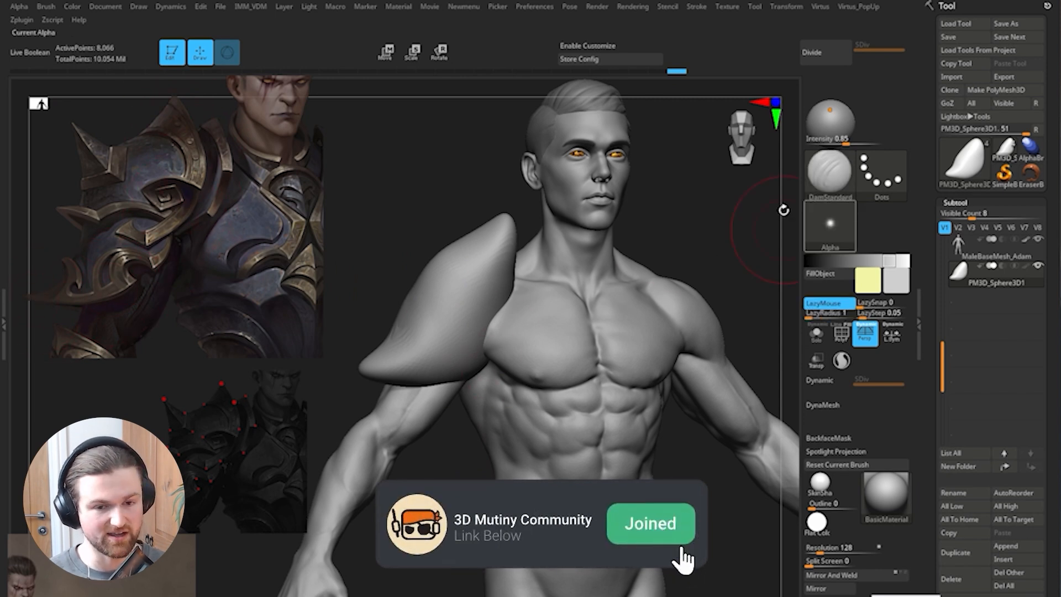
{"action": "left_click_drag", "start_coordinate": [382, 379], "coordinate": [494, 298]}
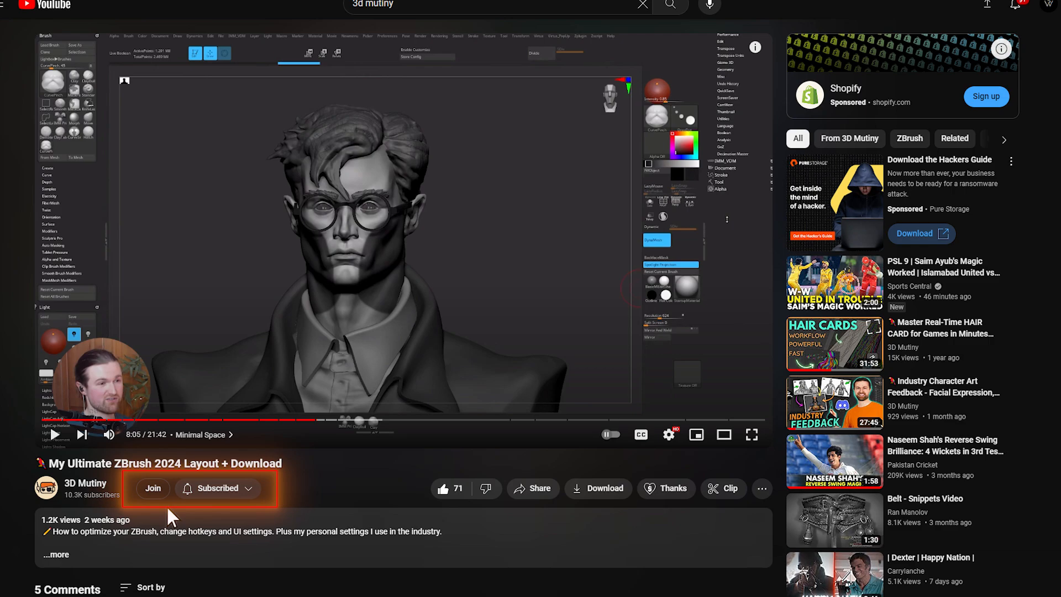
Show the YouTube page for 'My Ultimate ZBrush 2024 Layout + Download'.
{"action": "left_click", "coordinate": [153, 488]}
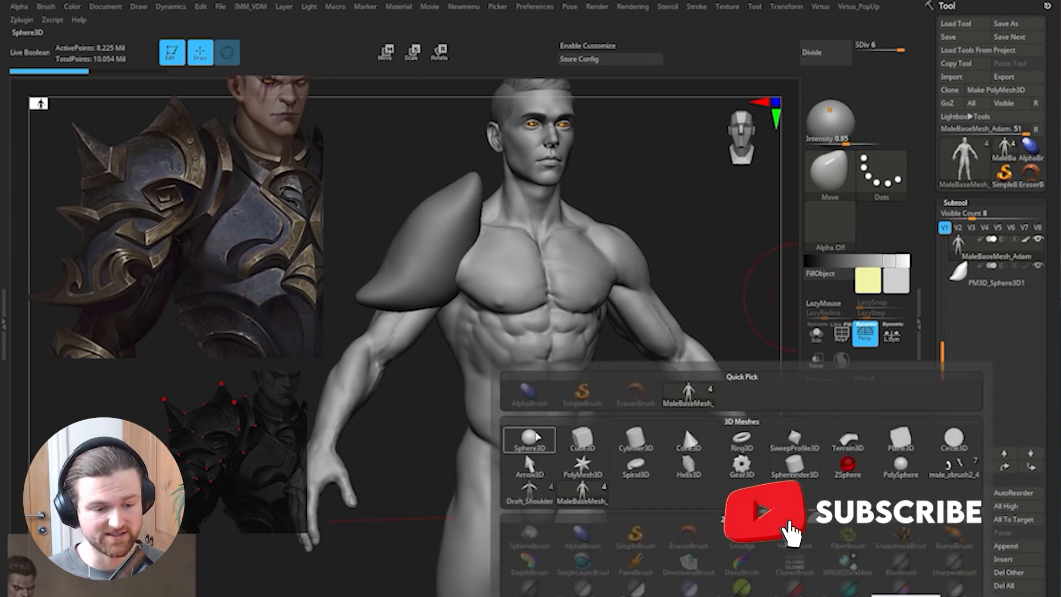
Pick Sphere3D from the 3D Meshes section of the Tool picker.
{"action": "left_click", "coordinate": [528, 438]}
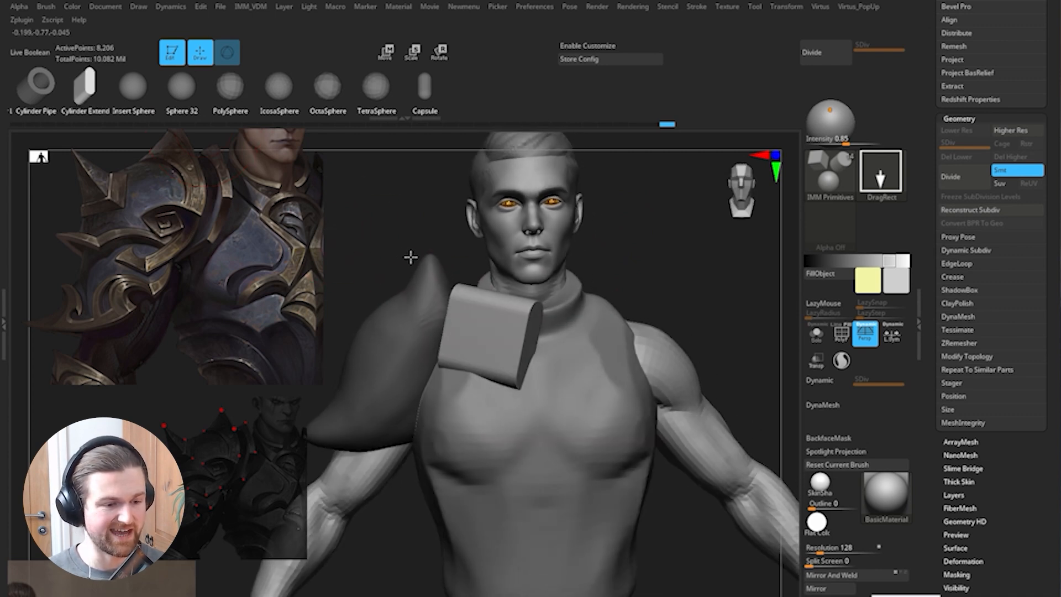
Insert a curved Cylinder Extend primitive from IMM Primitives onto the shoulder.
{"action": "left_click", "coordinate": [386, 52]}
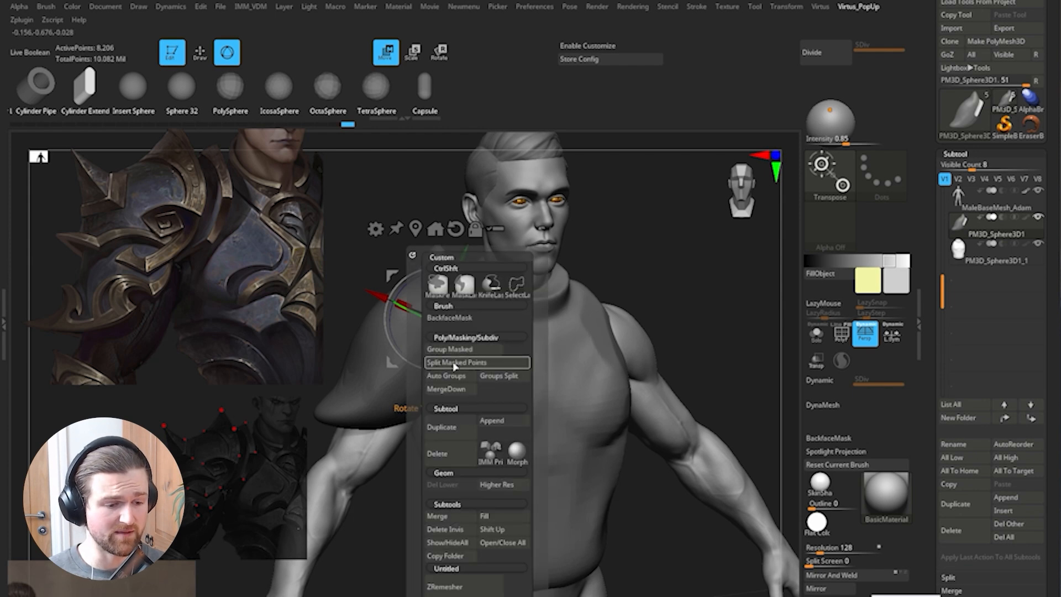
{"action": "mouse_move", "coordinate": [462, 362]}
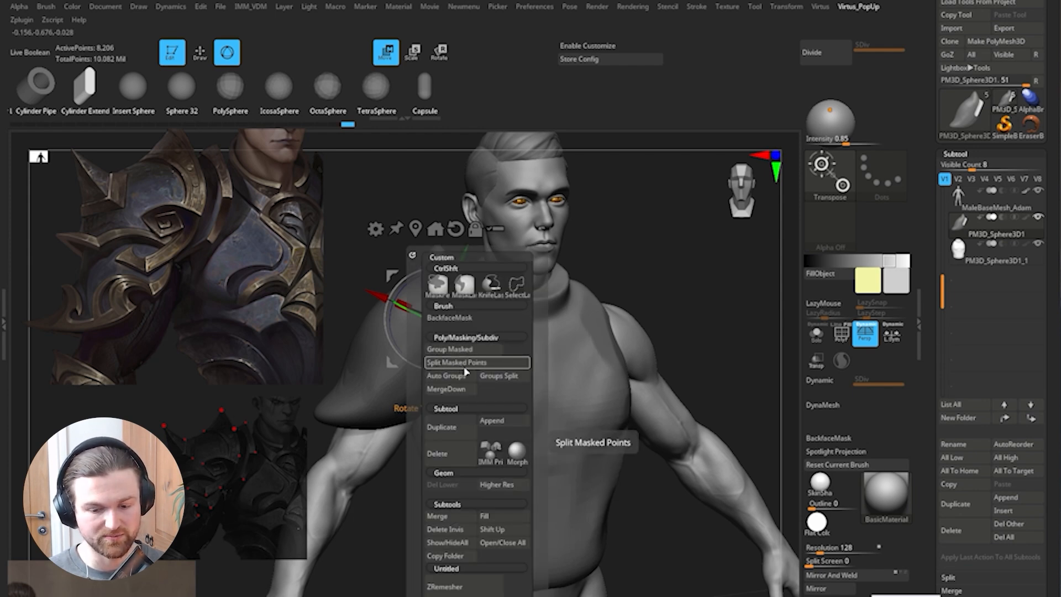
{"action": "mouse_move", "coordinate": [457, 368]}
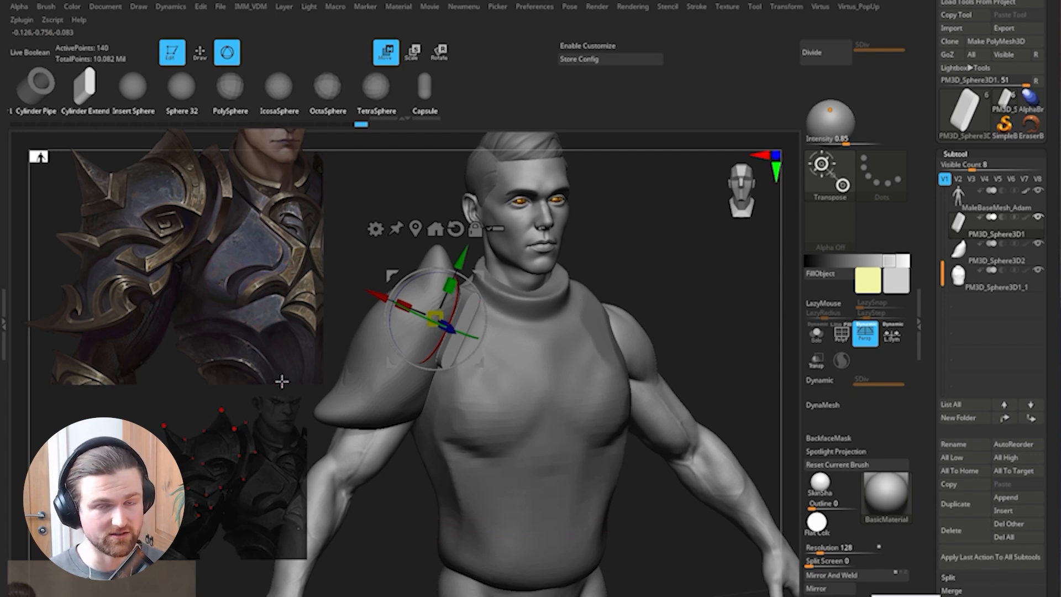
Solo the shoulder block and DynaMesh it at resolution 528.
{"action": "left_click", "coordinate": [829, 405]}
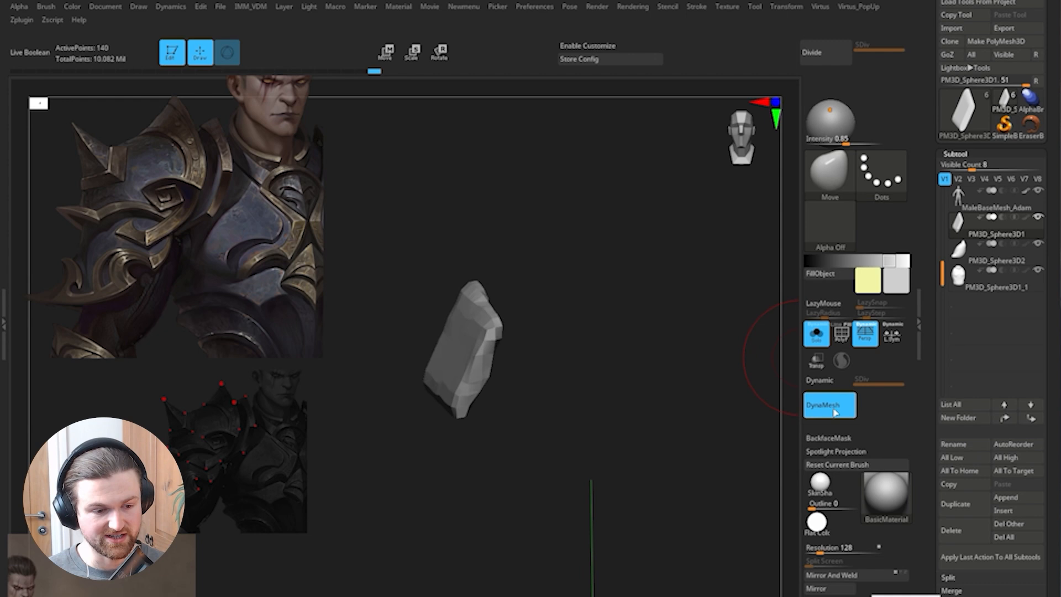
{"action": "left_click", "coordinate": [829, 404]}
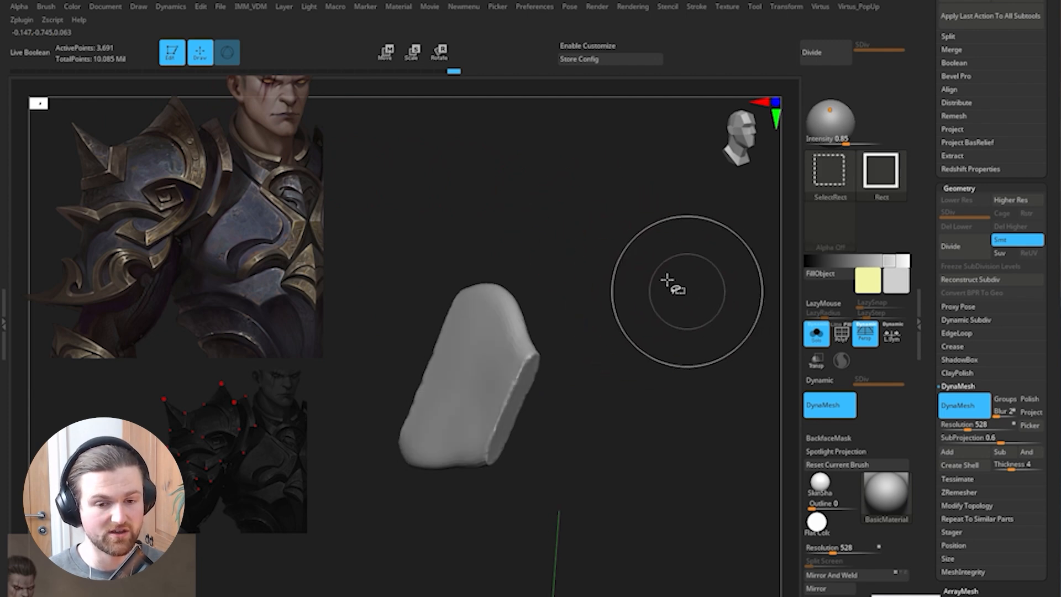
With the Move brush, bend the block's top into a curved, tapering point.
{"action": "left_click", "coordinate": [827, 175]}
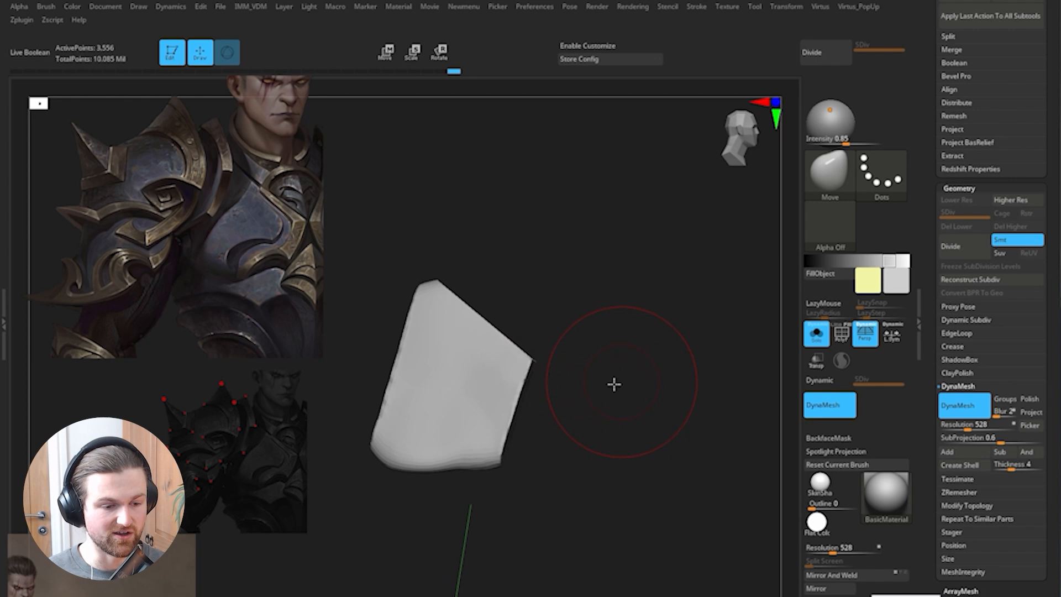
{"action": "left_click_drag", "start_coordinate": [615, 386], "coordinate": [584, 392]}
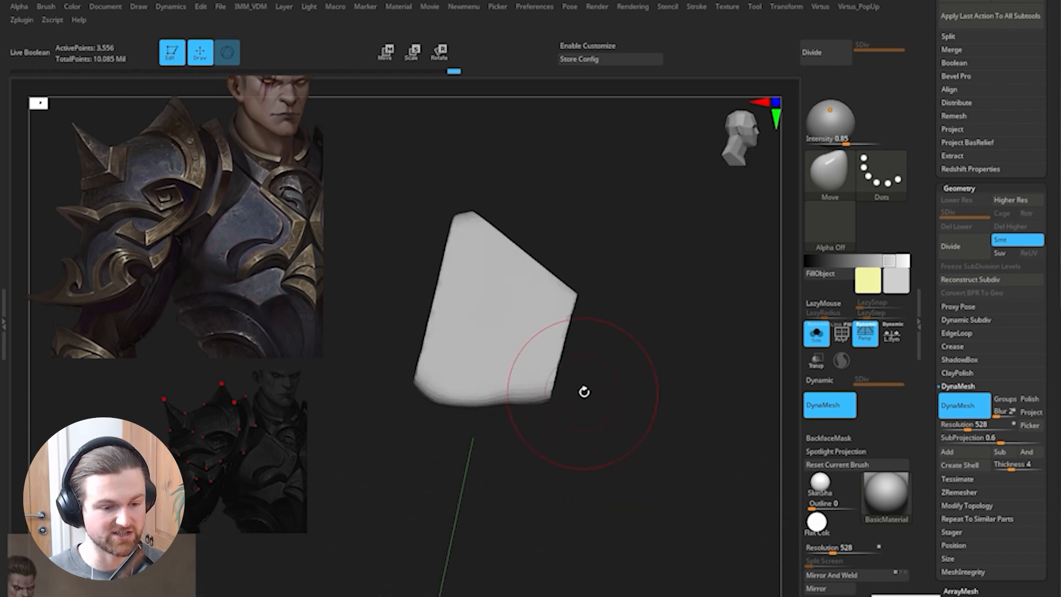
{"action": "left_click_drag", "start_coordinate": [585, 392], "coordinate": [433, 399]}
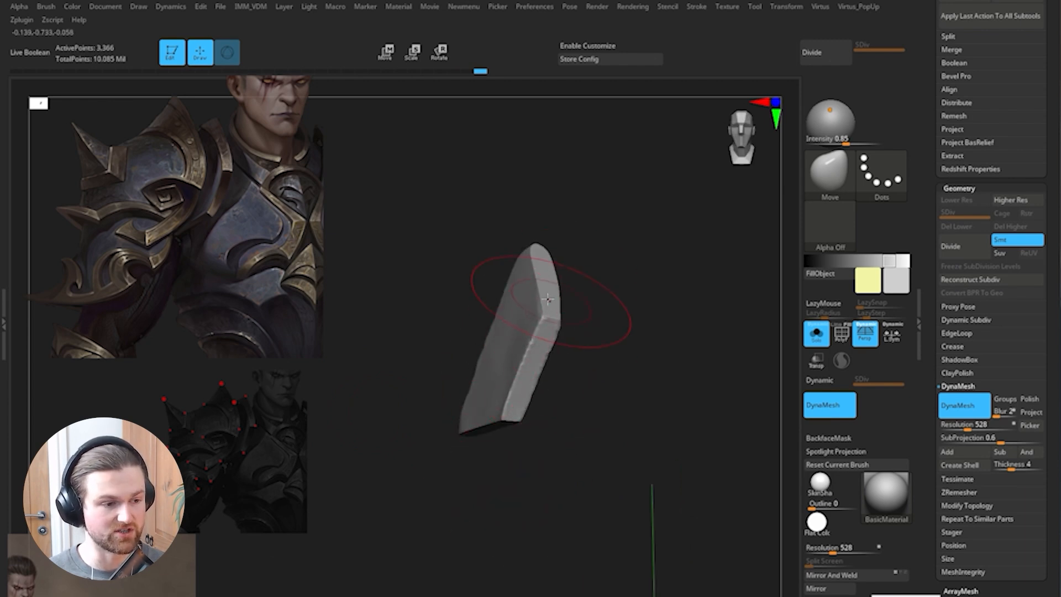
{"action": "mouse_move", "coordinate": [525, 249]}
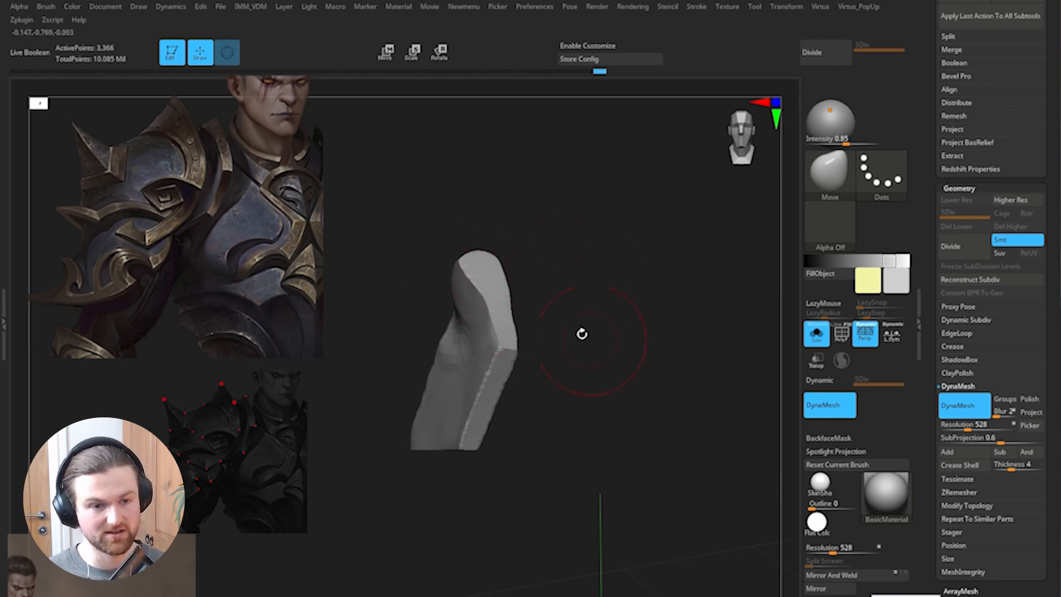
{"action": "left_click_drag", "start_coordinate": [582, 334], "coordinate": [528, 352]}
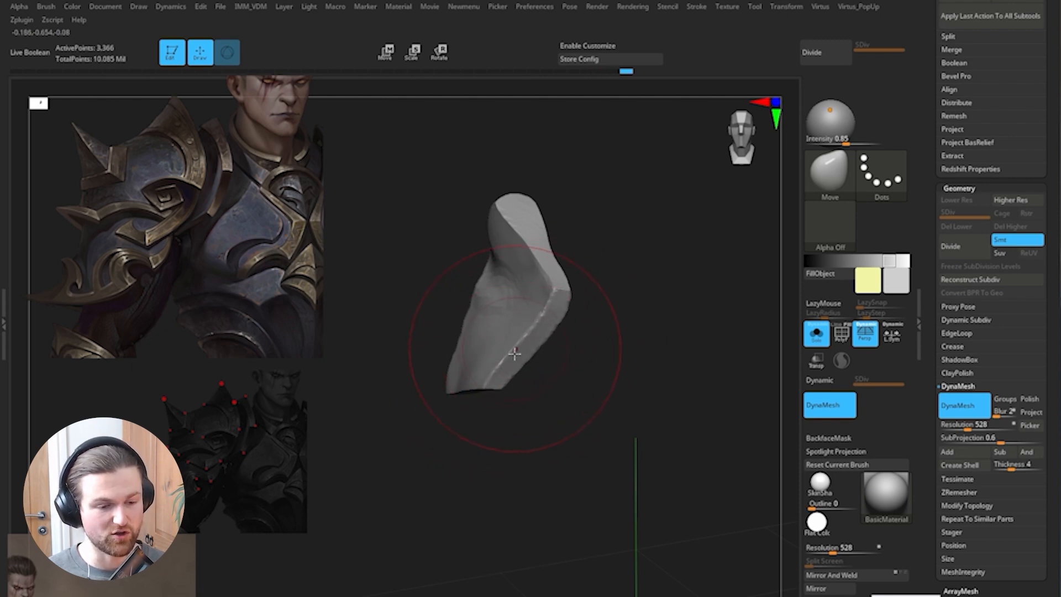
{"action": "left_click_drag", "start_coordinate": [518, 352], "coordinate": [545, 302]}
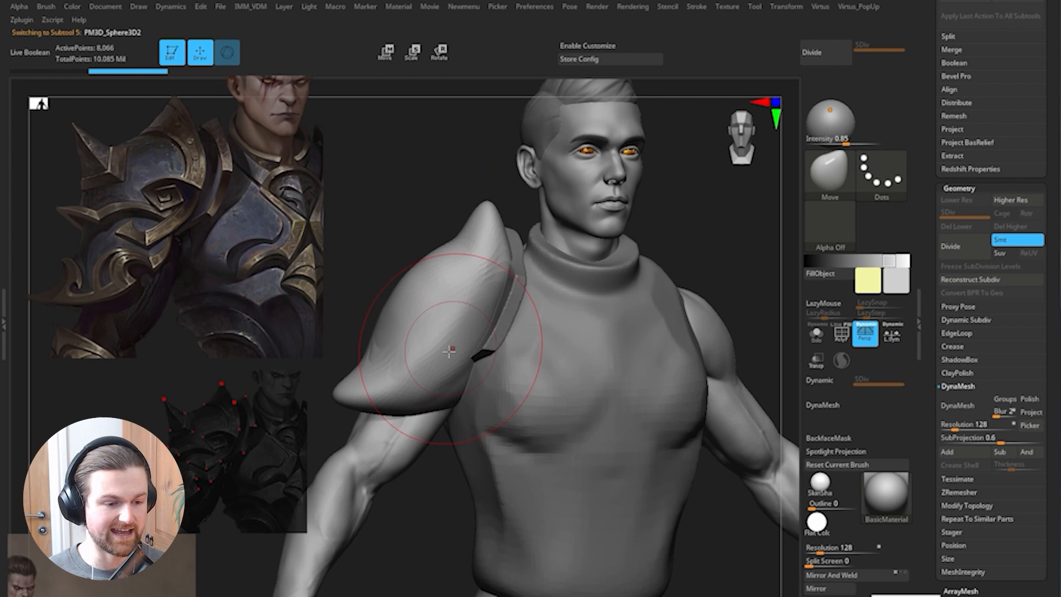
Slash jagged ridges along the pauldron's lower edge.
{"action": "left_click_drag", "start_coordinate": [448, 350], "coordinate": [366, 350]}
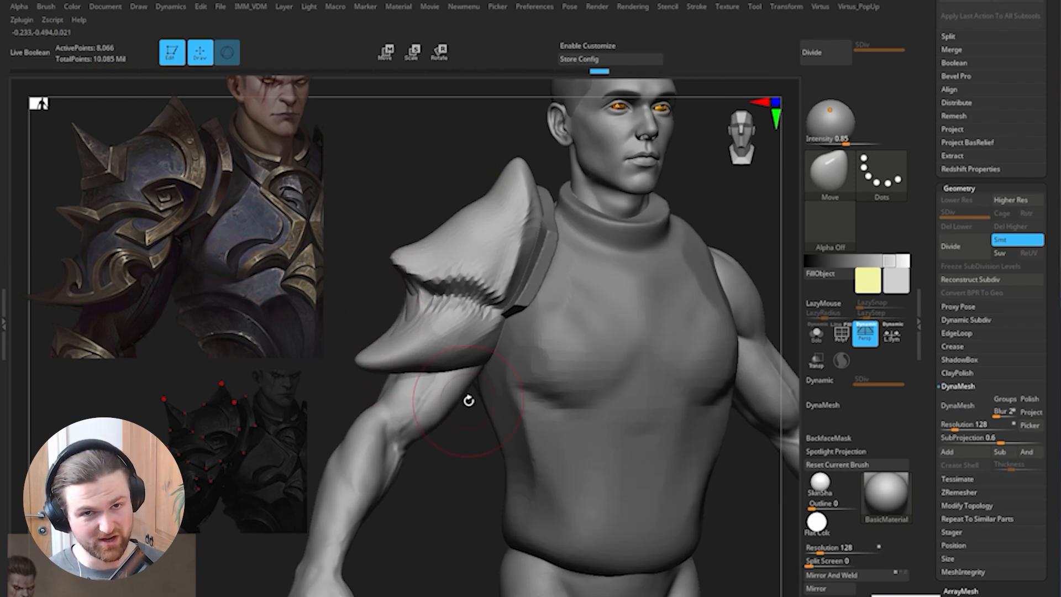
{"action": "mouse_move", "coordinate": [469, 223]}
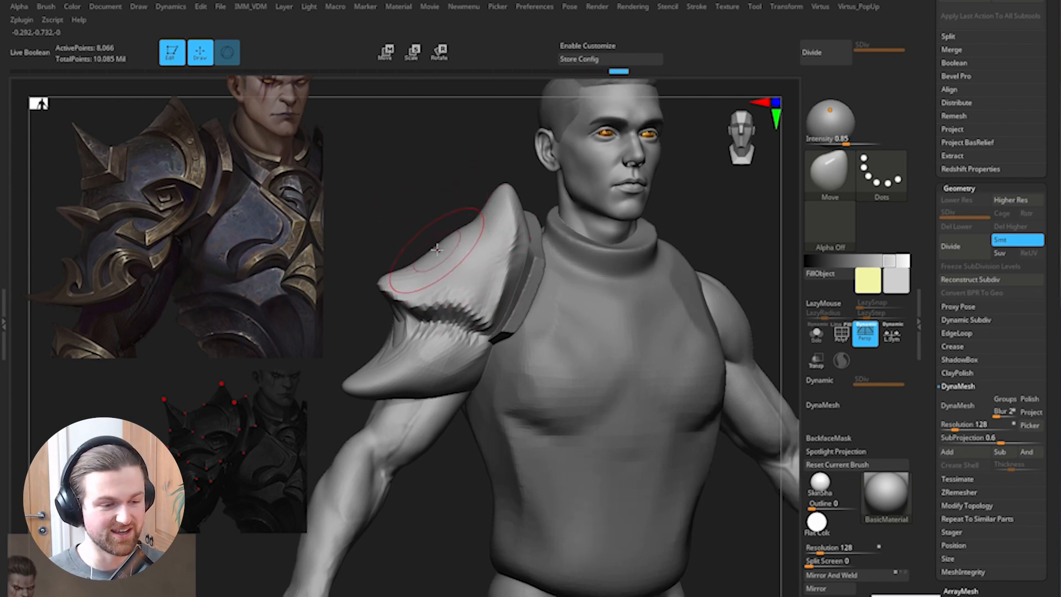
{"action": "mouse_move", "coordinate": [420, 226]}
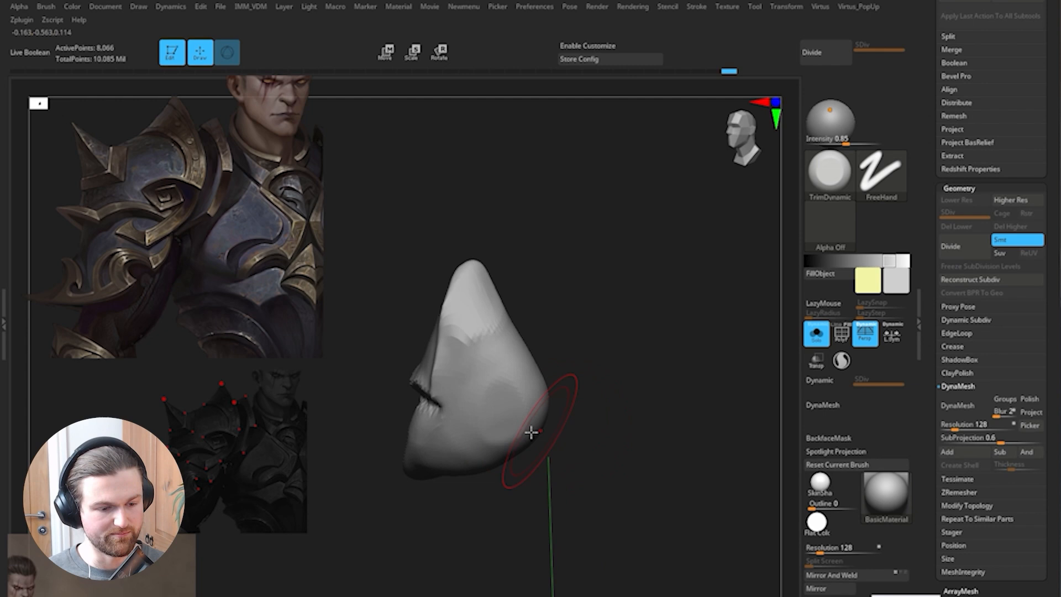
Plane the spike's side and smooth its lower side with TrimDynamic.
{"action": "left_click_drag", "start_coordinate": [531, 434], "coordinate": [521, 369]}
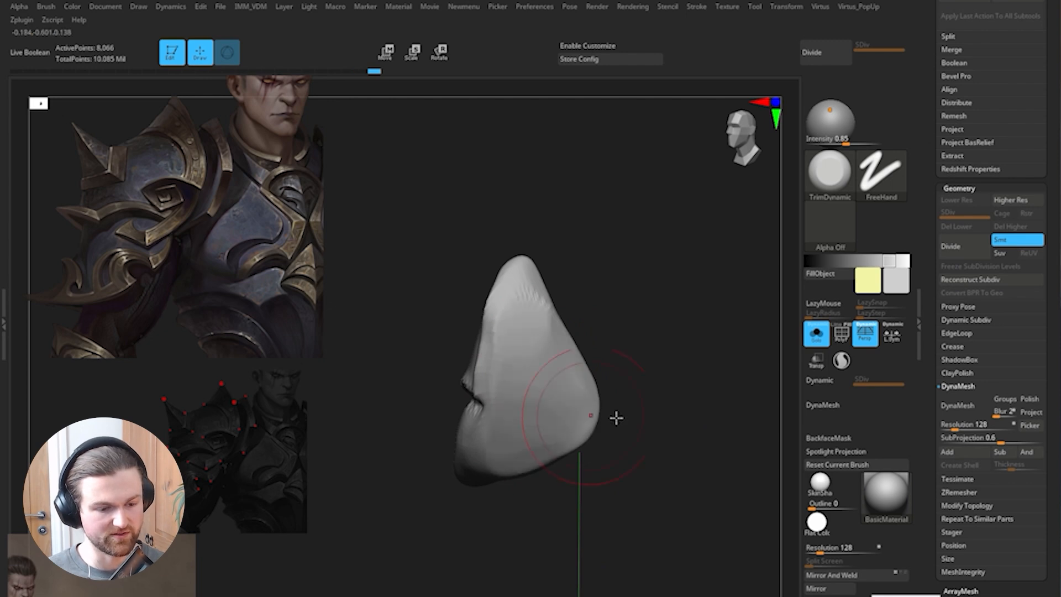
{"action": "left_click_drag", "start_coordinate": [595, 420], "coordinate": [660, 323]}
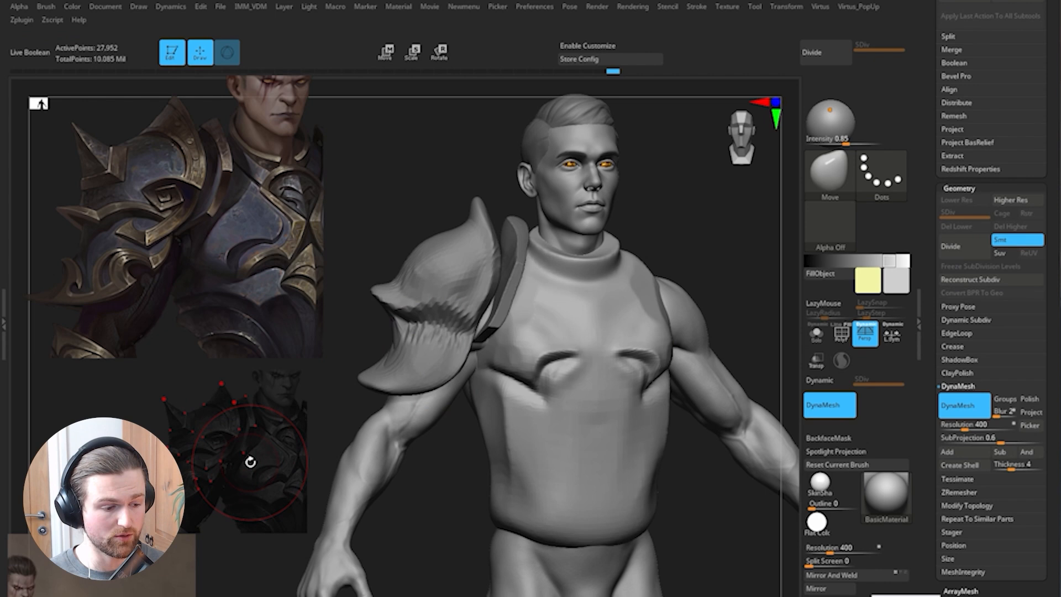
{"action": "mouse_move", "coordinate": [438, 184]}
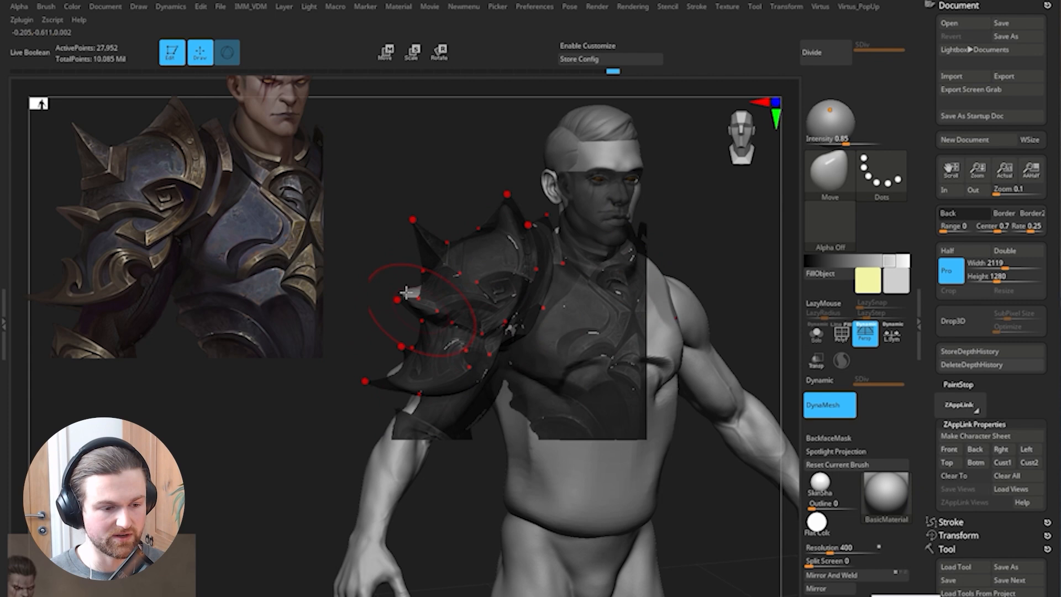
{"action": "mouse_move", "coordinate": [449, 305]}
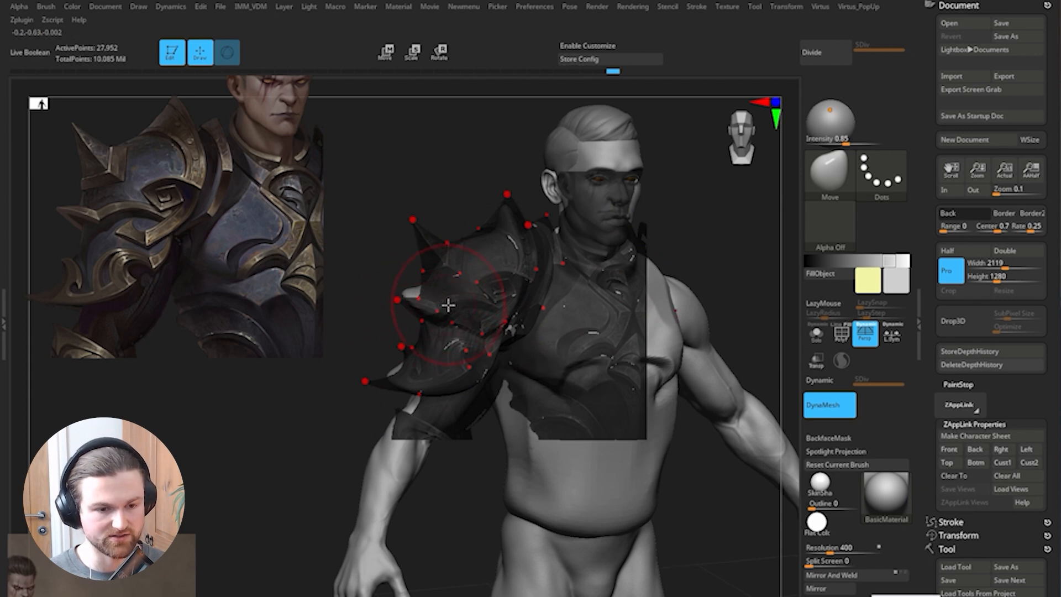
{"action": "mouse_move", "coordinate": [587, 175]}
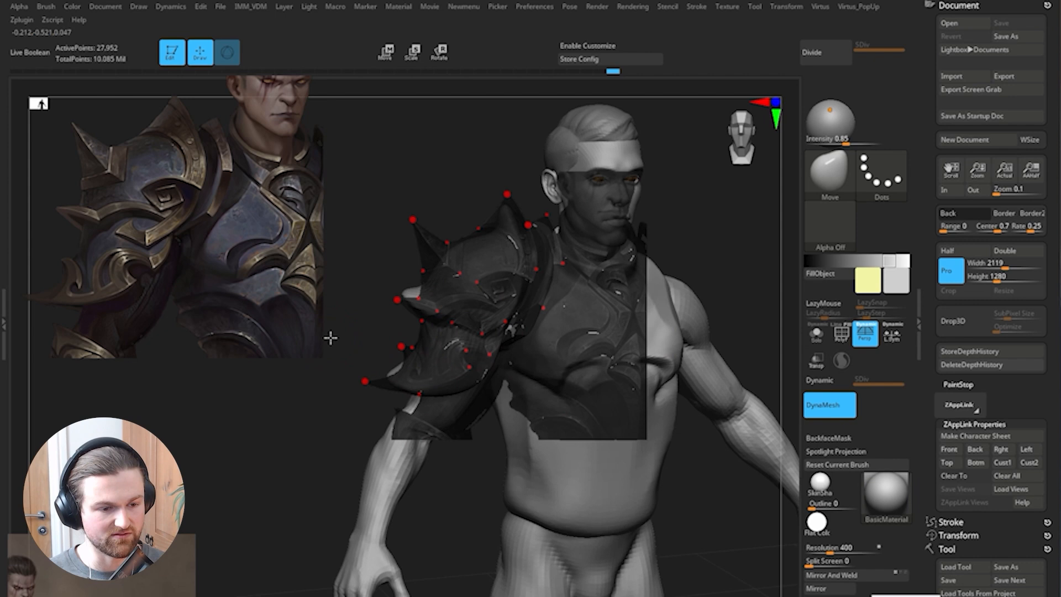
{"action": "mouse_move", "coordinate": [991, 435]}
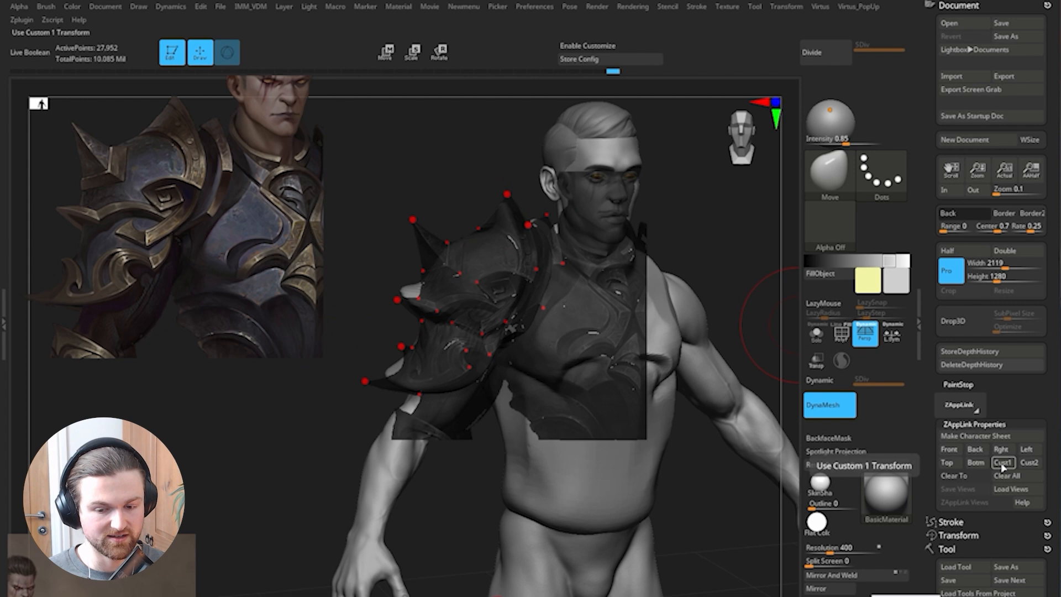
Recall the Cust1 camera view and try assigning it a hotkey, triggering the reassign warning.
{"action": "left_click", "coordinate": [1003, 462]}
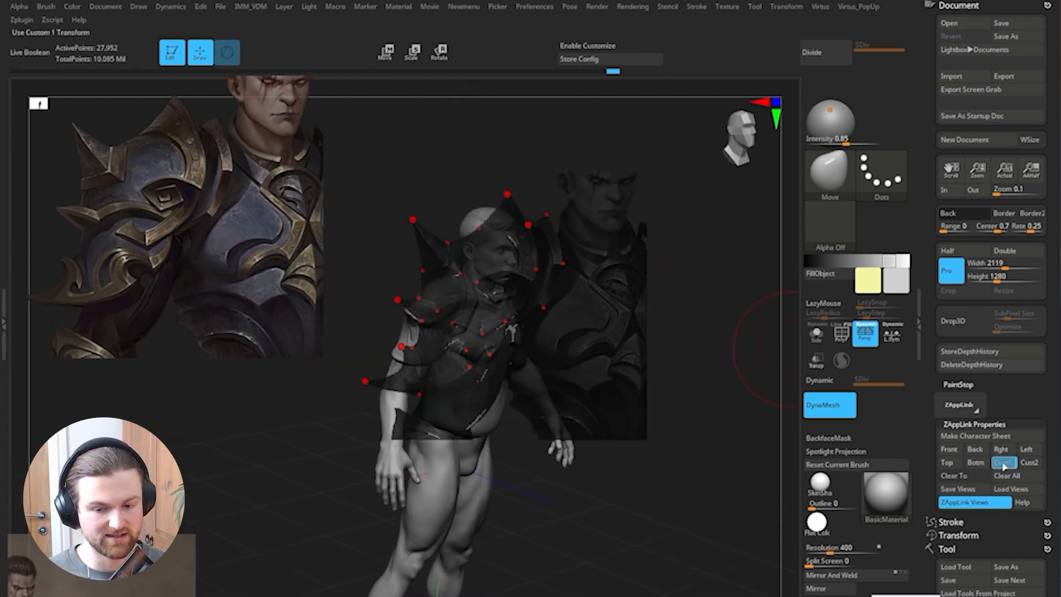
{"action": "left_click", "coordinate": [1004, 462]}
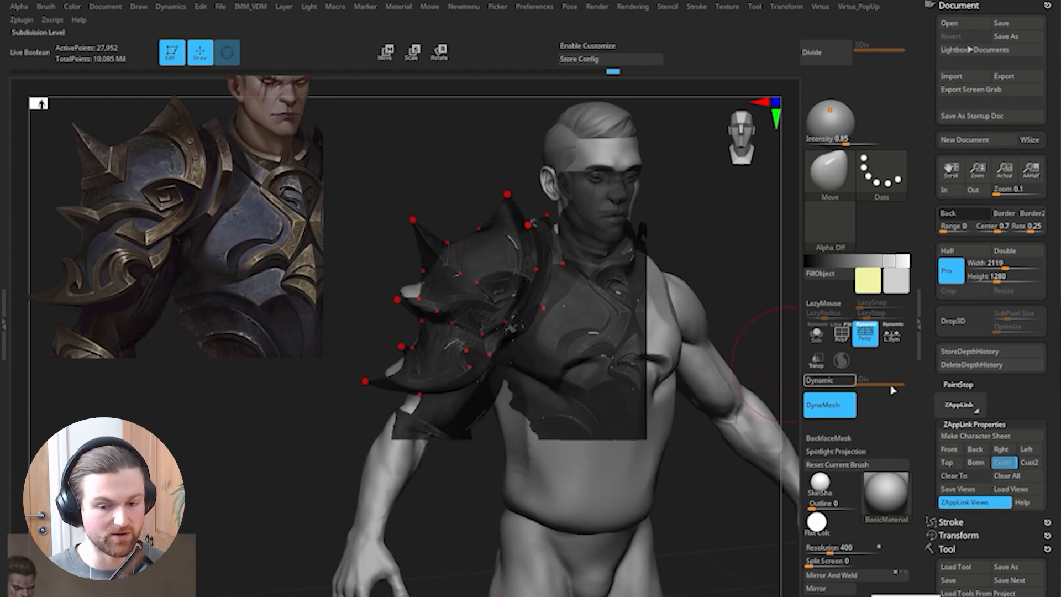
{"action": "mouse_move", "coordinate": [1004, 462]}
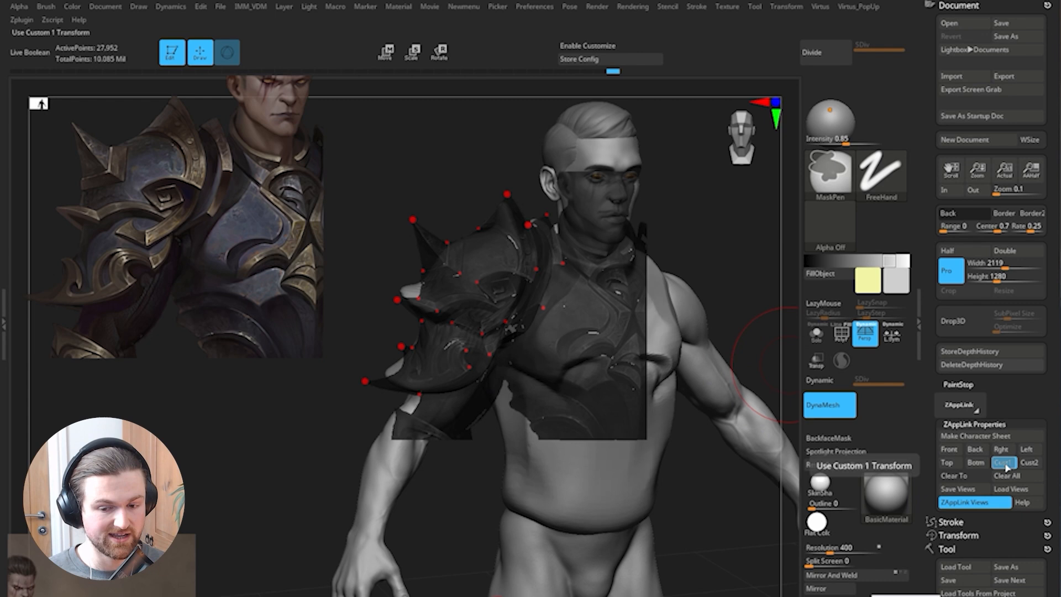
{"action": "left_click", "coordinate": [1005, 462]}
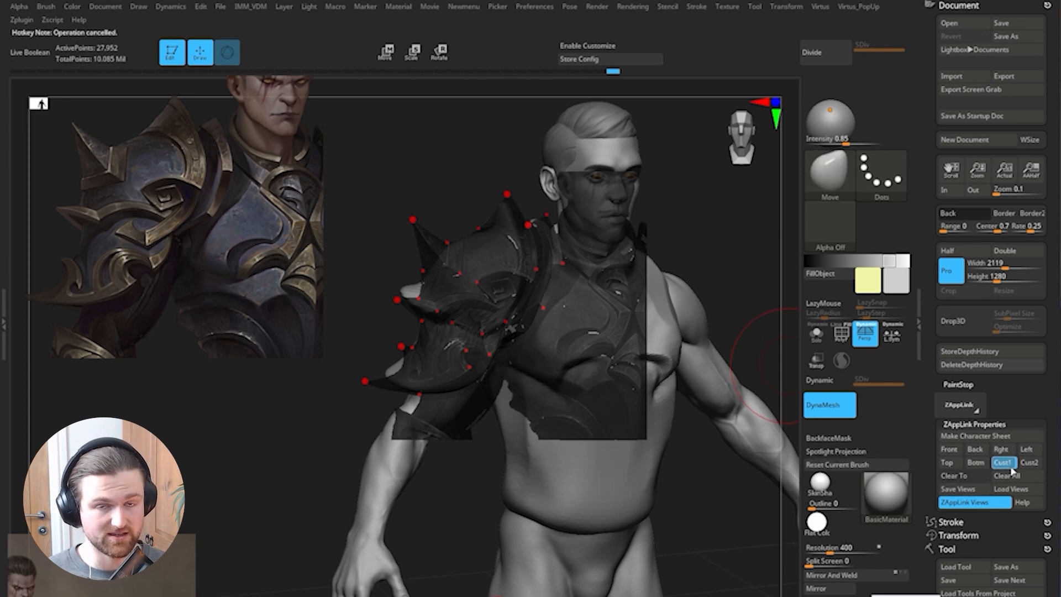
{"action": "mouse_move", "coordinate": [1003, 462]}
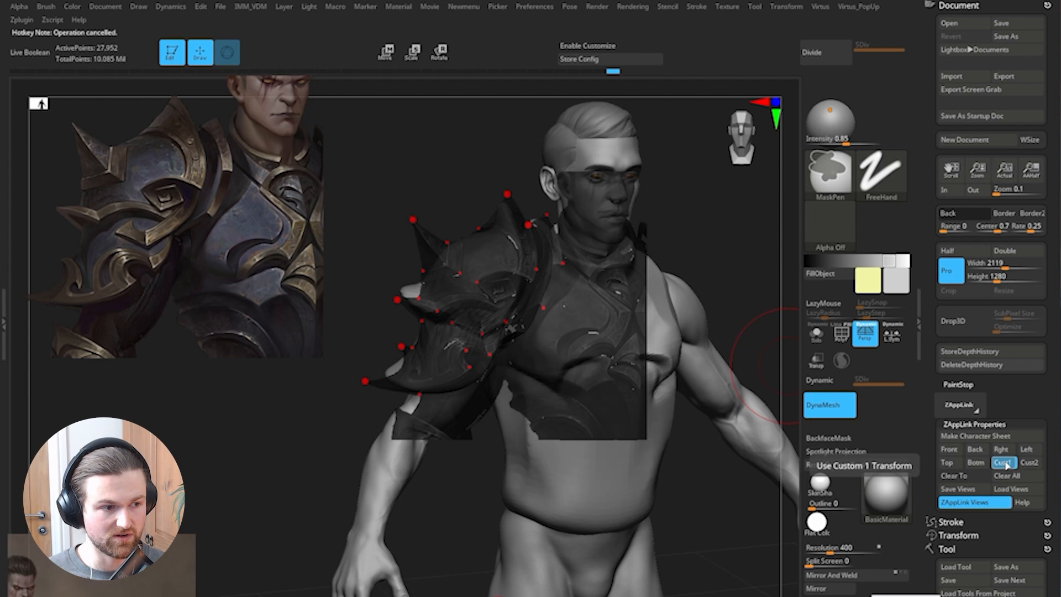
{"action": "left_click", "coordinate": [1004, 462]}
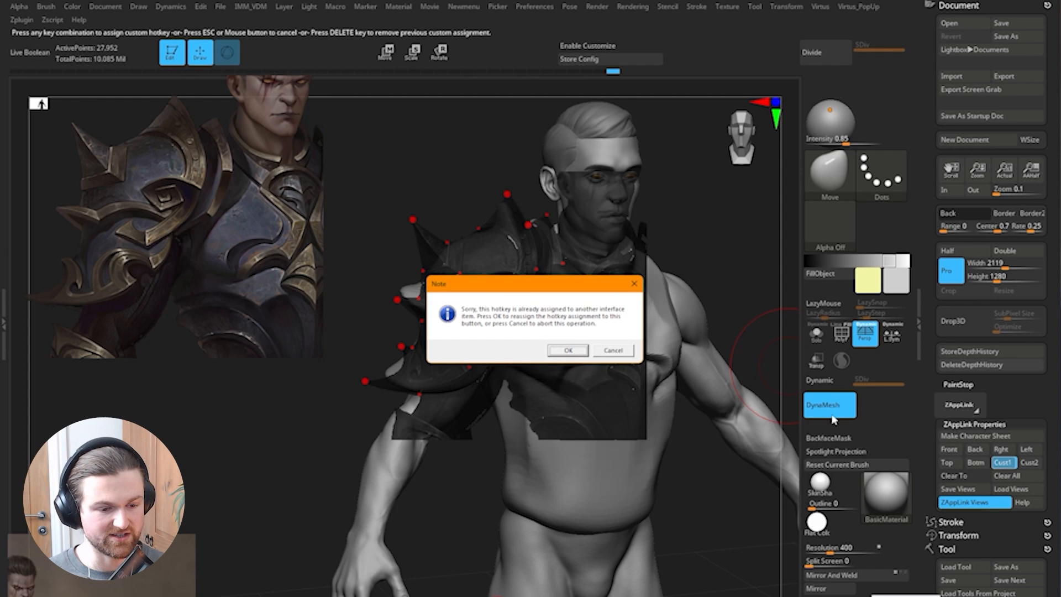
Confirm reassigning the already-used shortcut to the Cust1 camera view.
{"action": "left_click", "coordinate": [567, 350]}
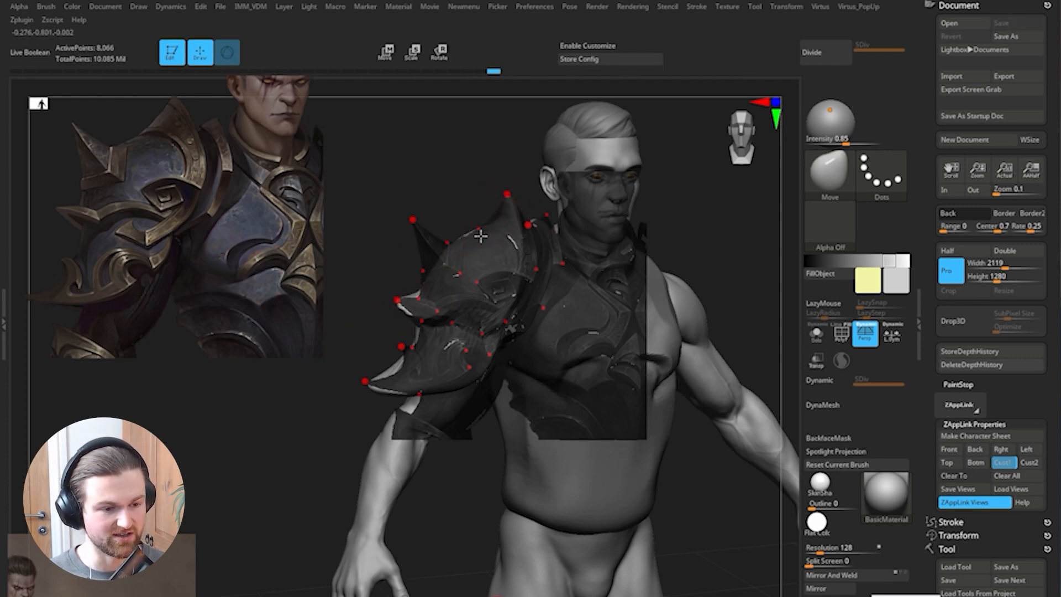
{"action": "mouse_move", "coordinate": [488, 377]}
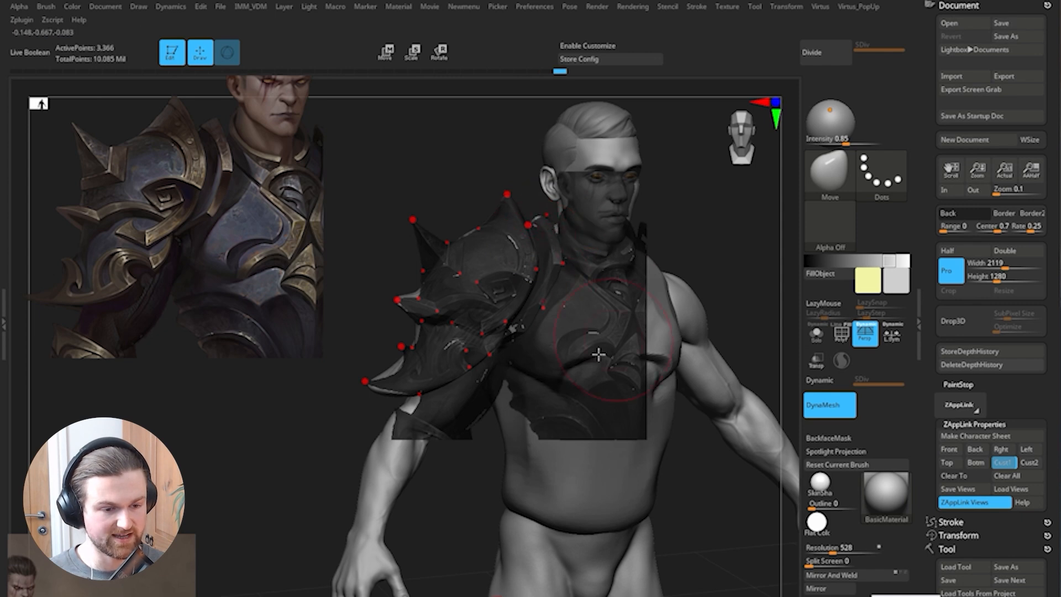
{"action": "mouse_move", "coordinate": [569, 268]}
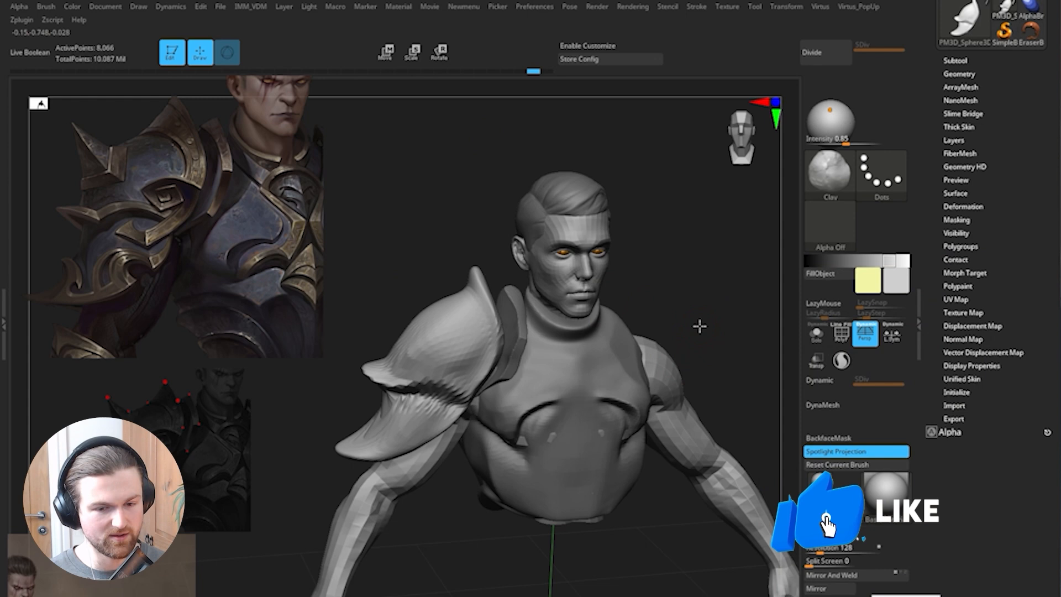
{"action": "left_click_drag", "start_coordinate": [700, 327], "coordinate": [455, 221]}
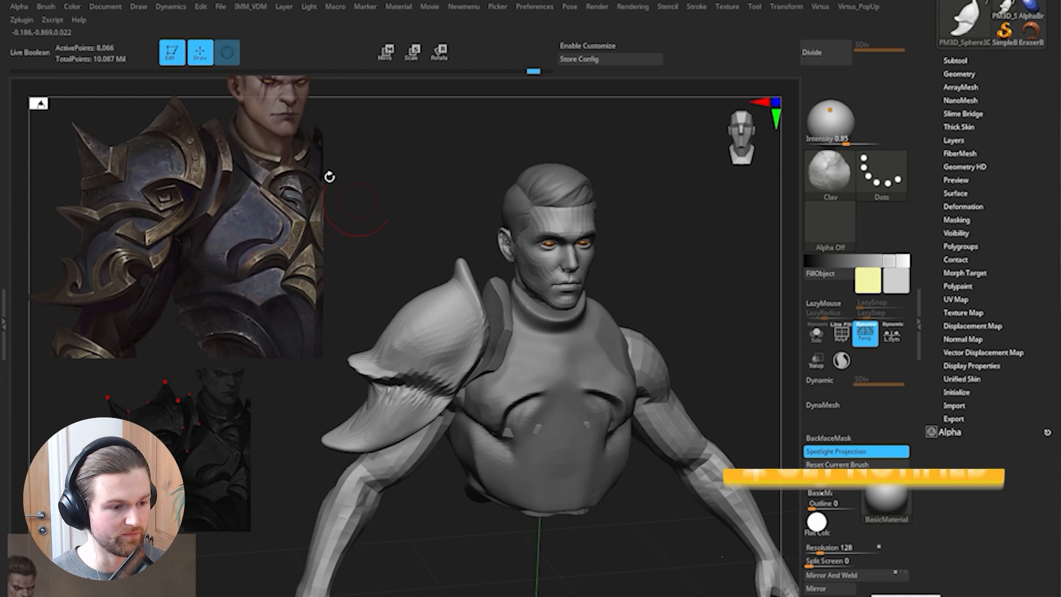
{"action": "left_click", "coordinate": [220, 6]}
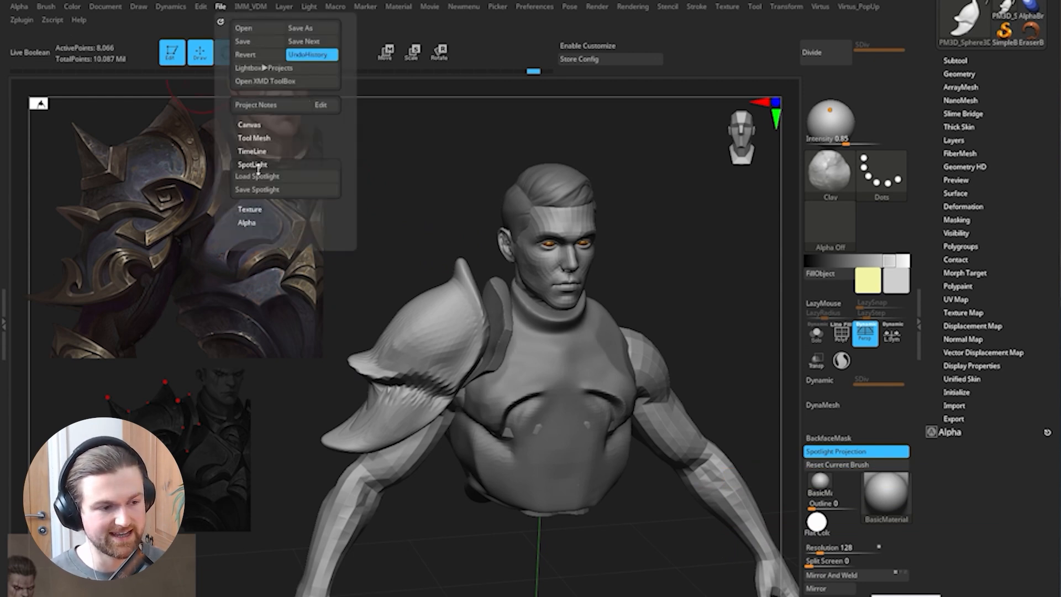
{"action": "mouse_move", "coordinate": [257, 189]}
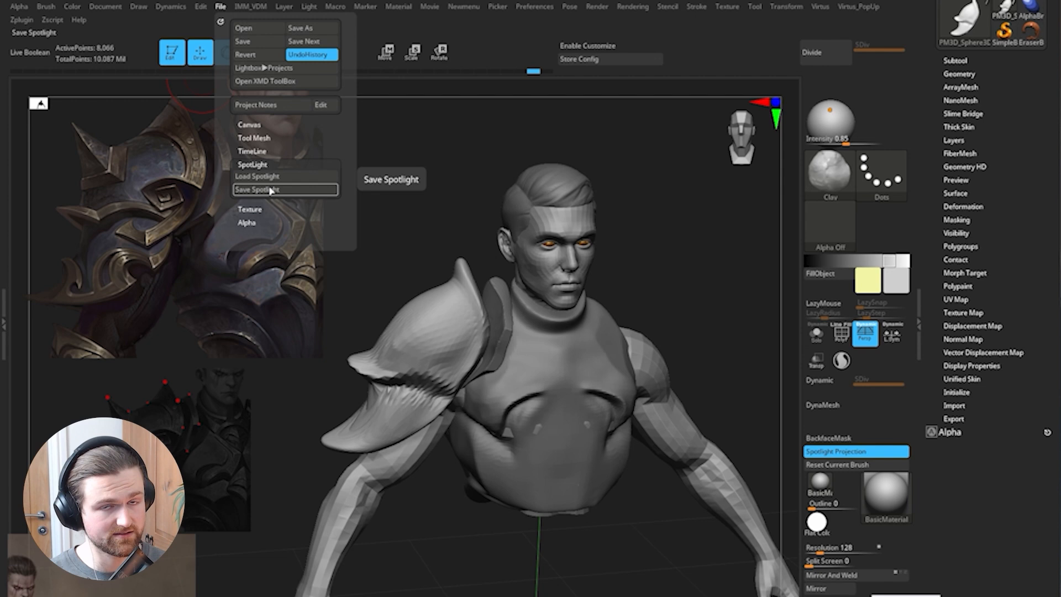
{"action": "mouse_move", "coordinate": [257, 176]}
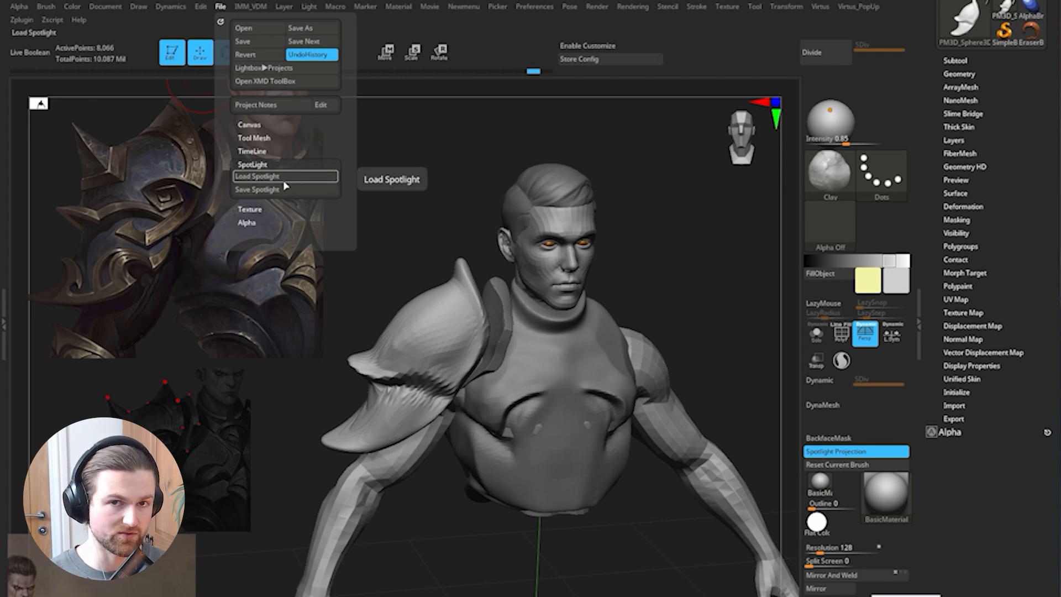
{"action": "left_click", "coordinate": [829, 380]}
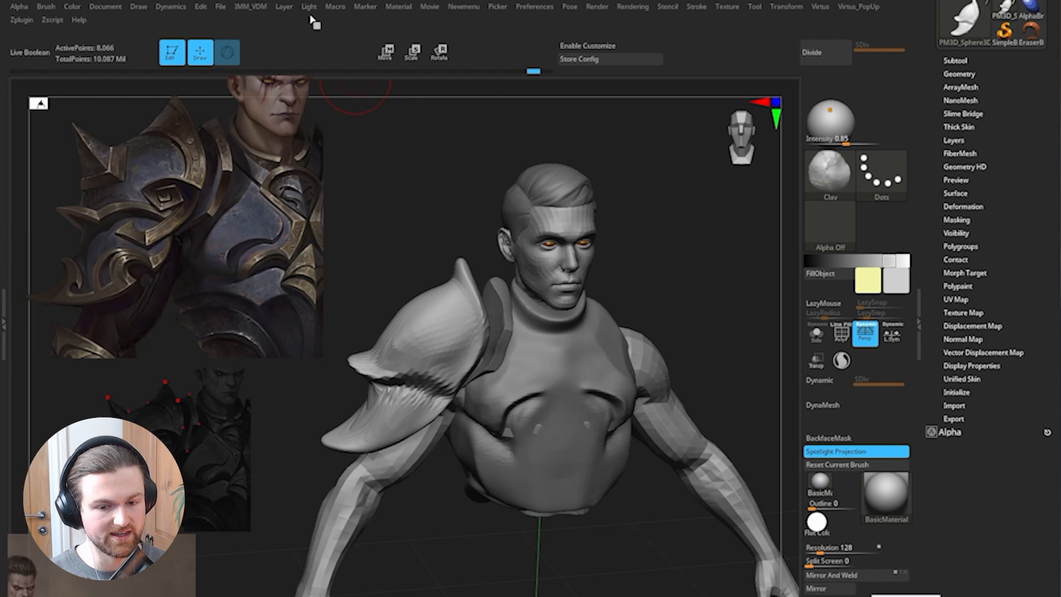
{"action": "left_click", "coordinate": [105, 6]}
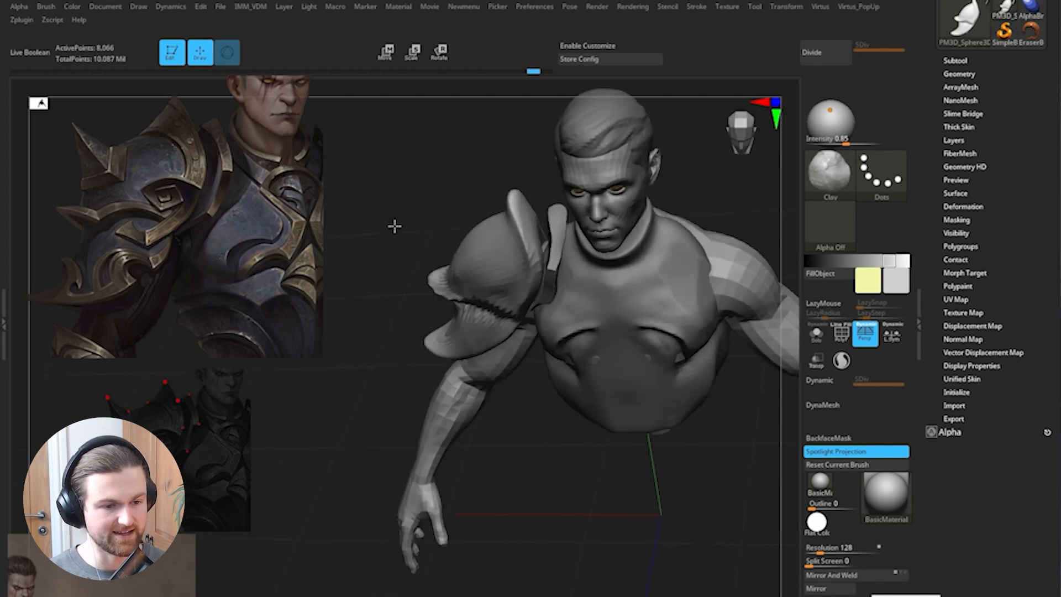
Bring up the Tool > Geometry settings for the armored figure.
{"action": "left_click", "coordinate": [45, 6]}
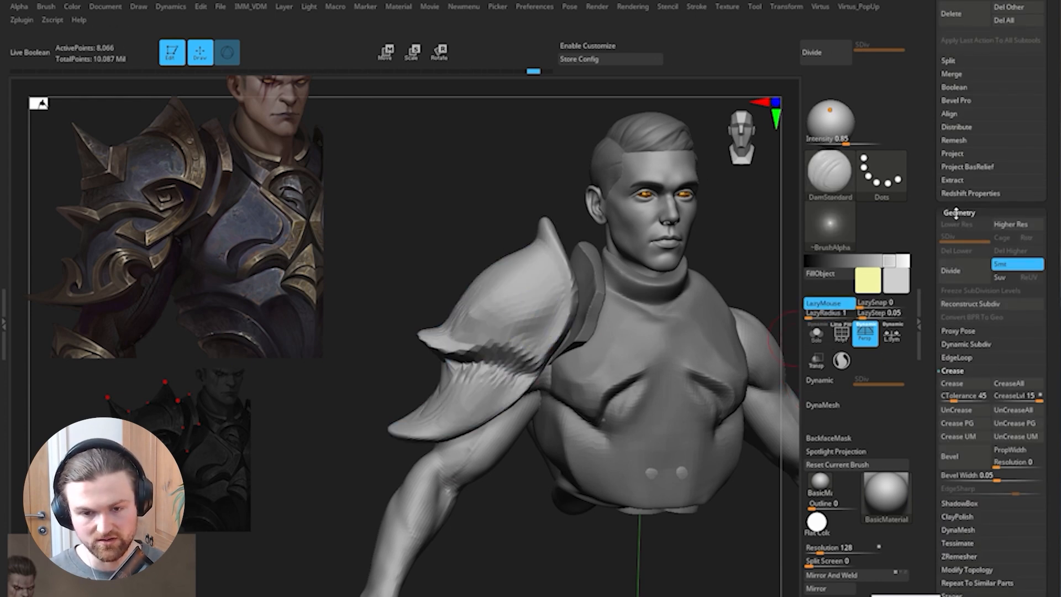
DynaMesh the pauldron and breastplate bust at resolution 376 for even polygon density.
{"action": "scroll", "scroll_direction": "down", "scroll_amount": 3}
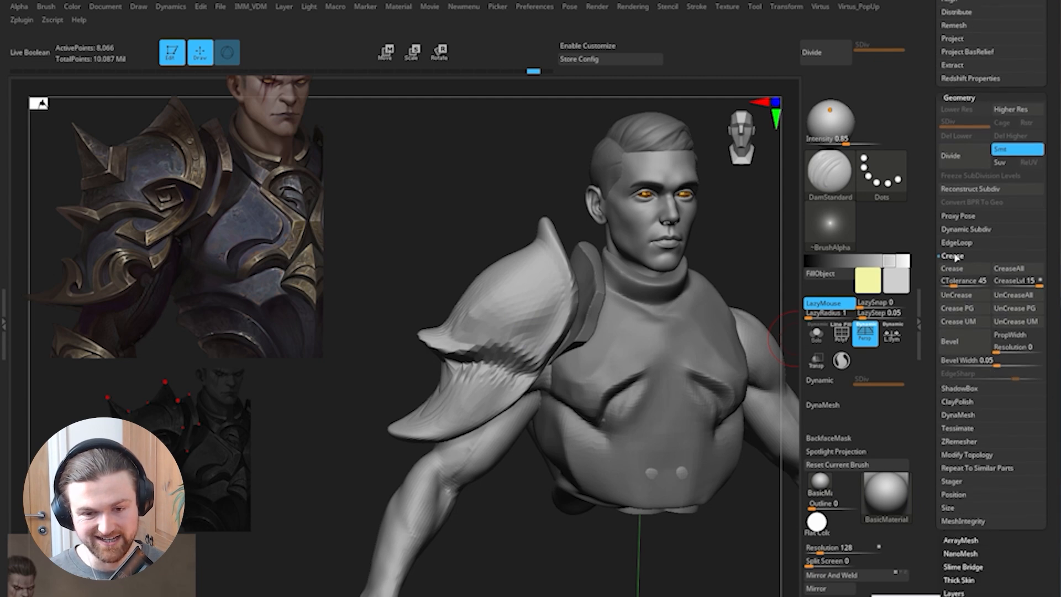
{"action": "left_click", "coordinate": [958, 295]}
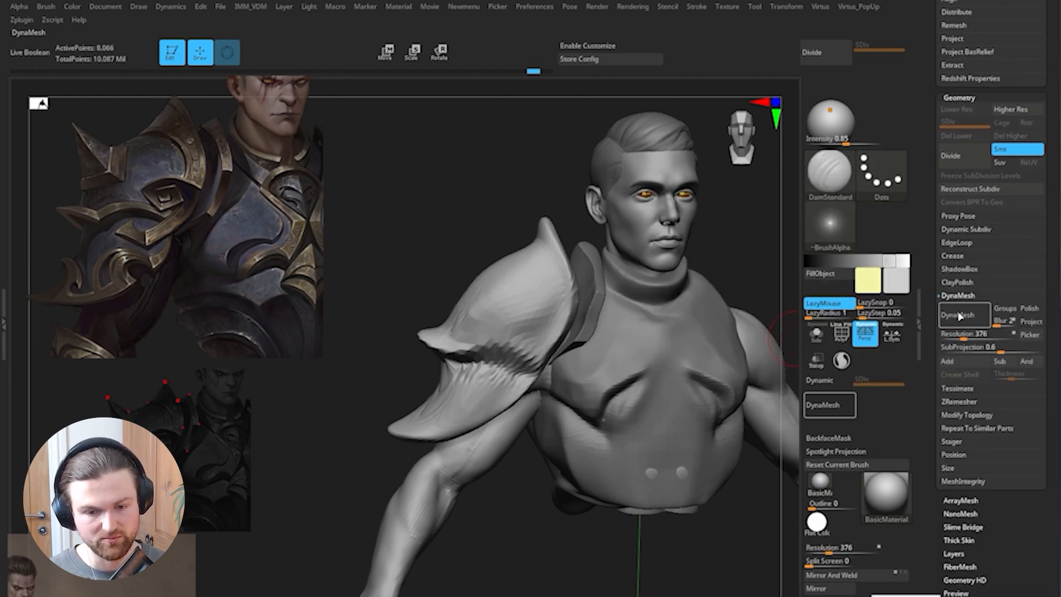
{"action": "left_click", "coordinate": [964, 314]}
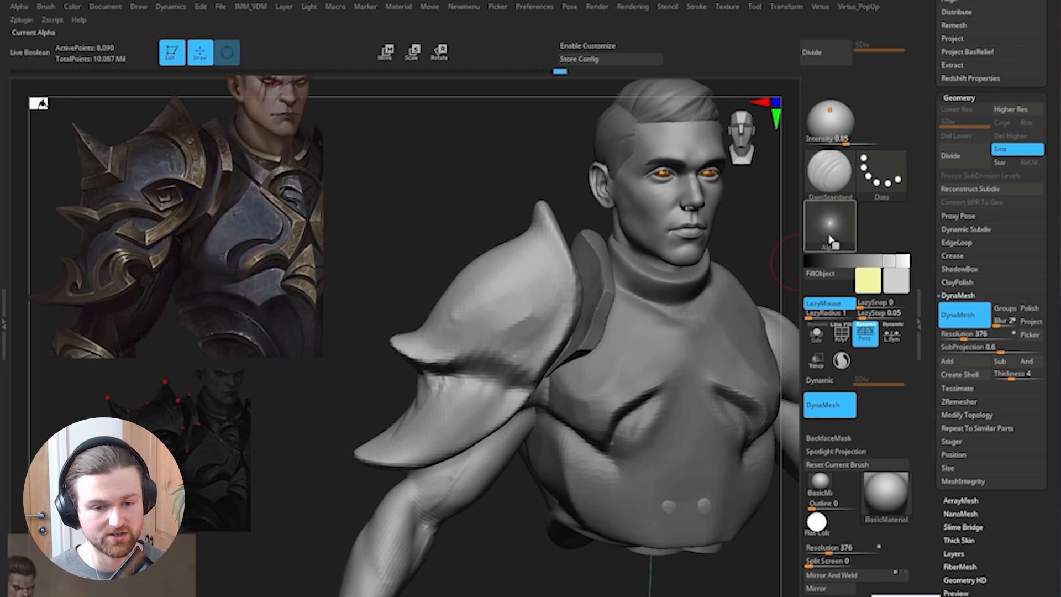
Open the brush's Alpha picker to set Alpha Off for clay sculpting.
{"action": "left_click", "coordinate": [829, 226]}
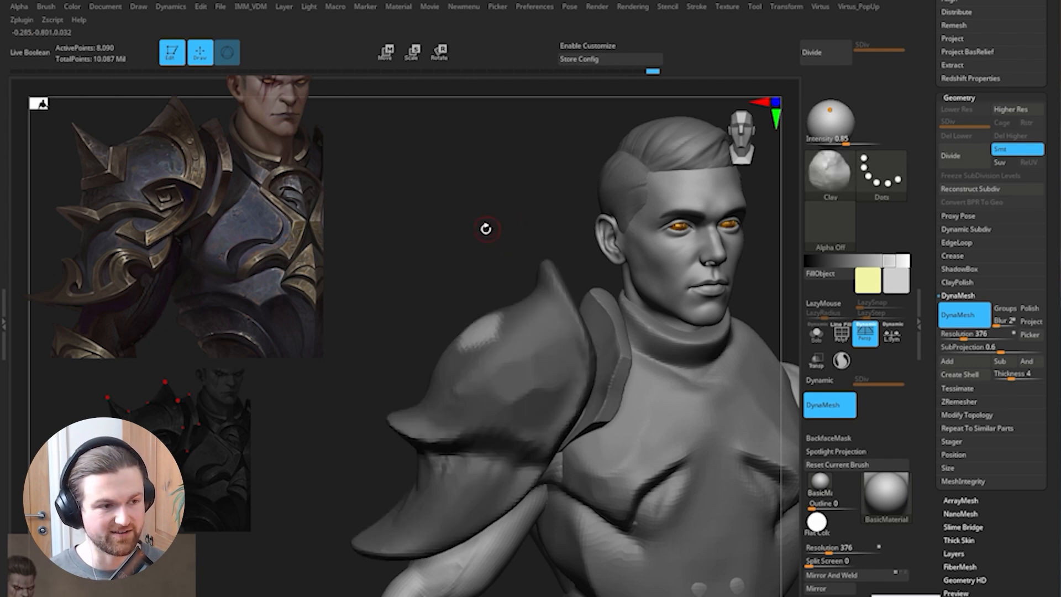
Sculpt horn-like spikes on the pauldron and drag the spiky reference over the shoulder.
{"action": "left_click", "coordinate": [385, 52]}
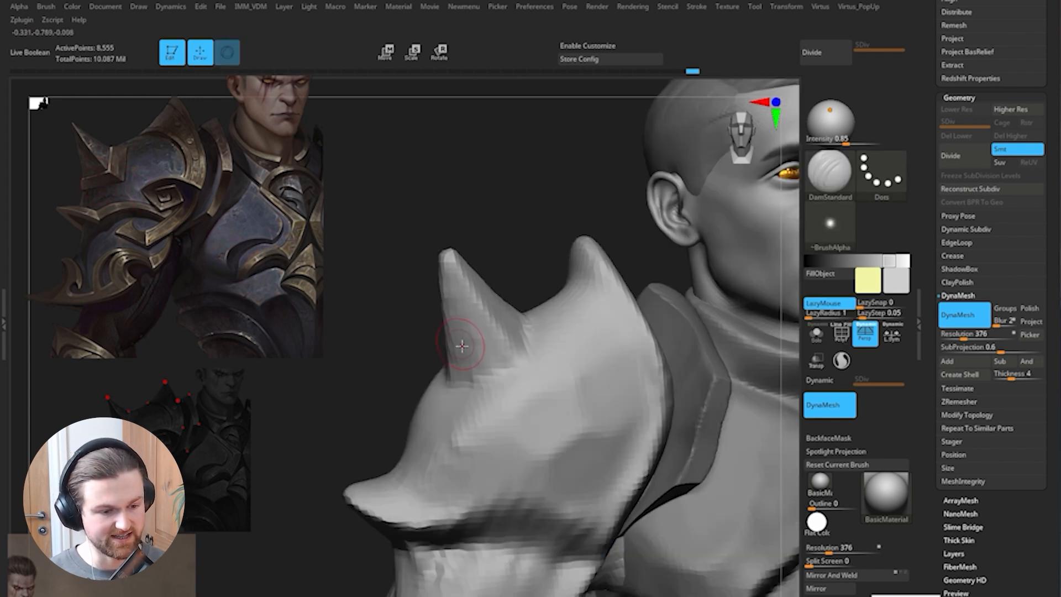
{"action": "mouse_move", "coordinate": [450, 359]}
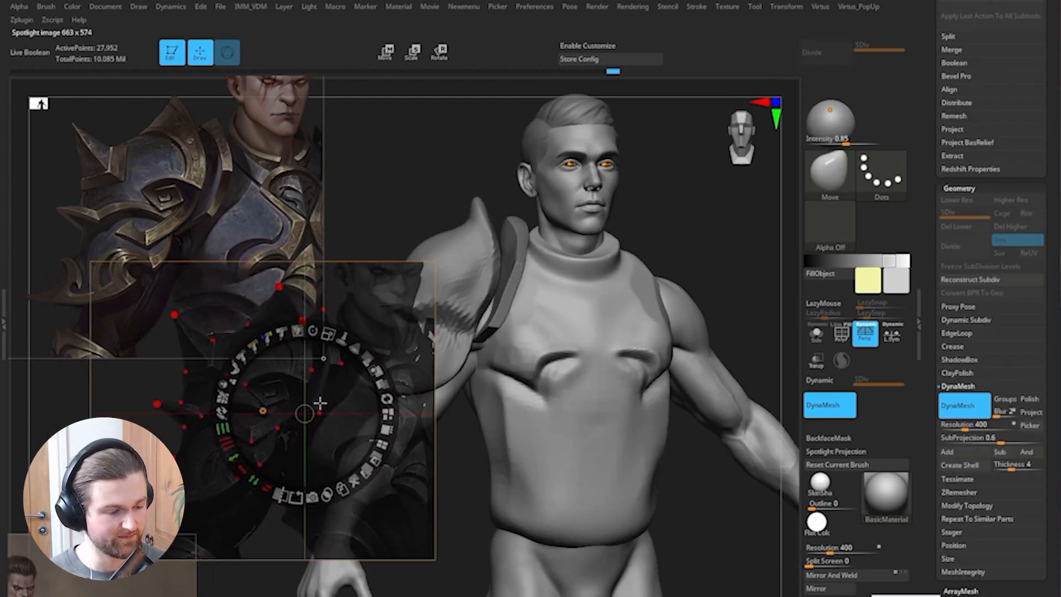
{"action": "left_click_drag", "start_coordinate": [301, 412], "coordinate": [521, 325]}
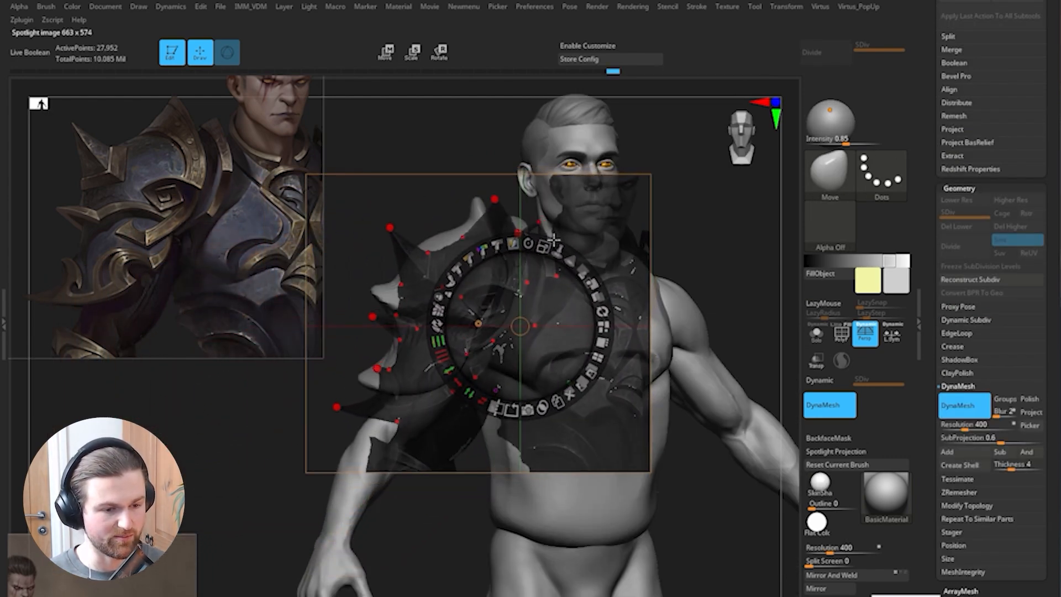